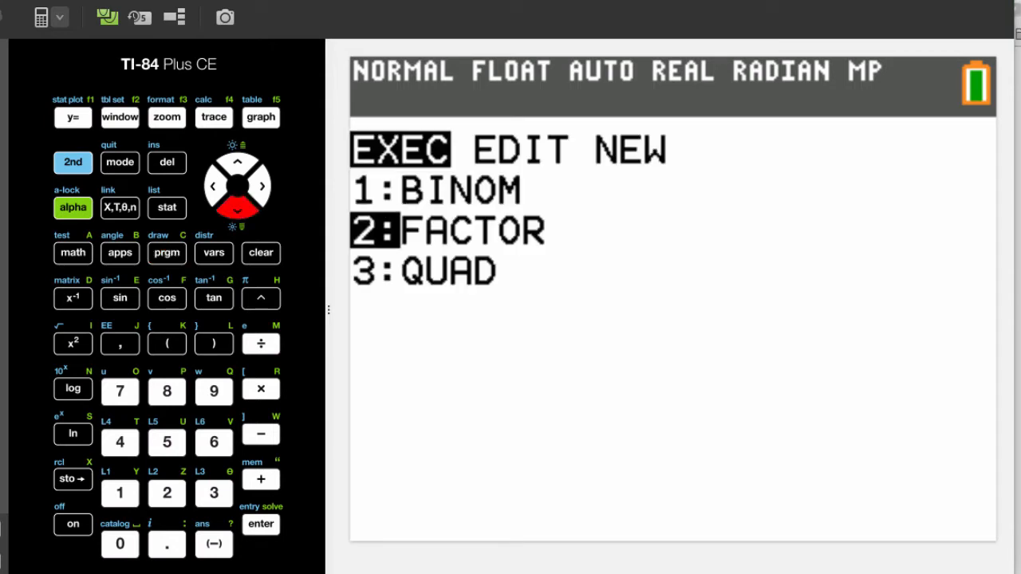
Run FACTOR on 47, which reports prime with factors {1 47}
left_click(259, 523)
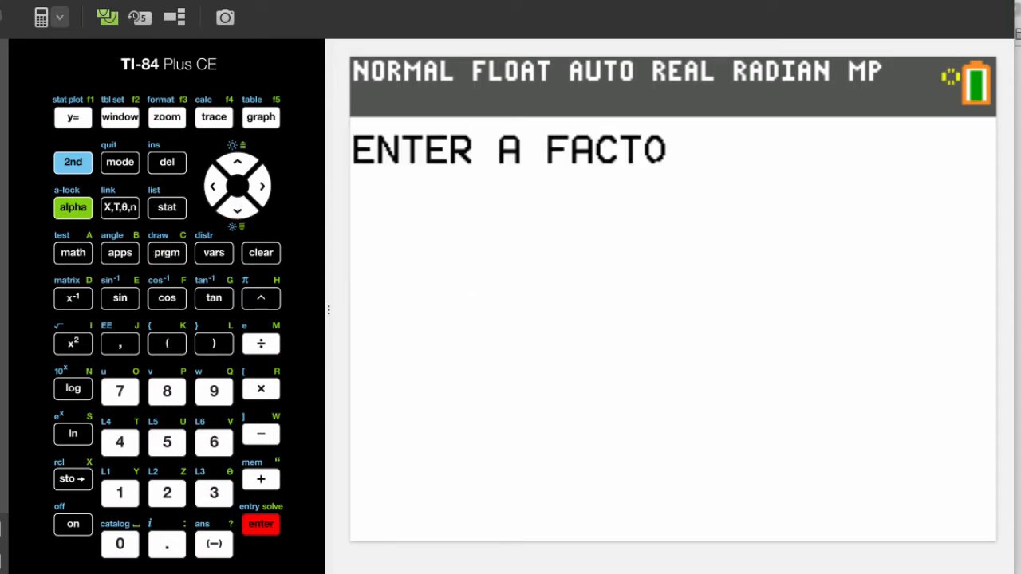
left_click(166, 493)
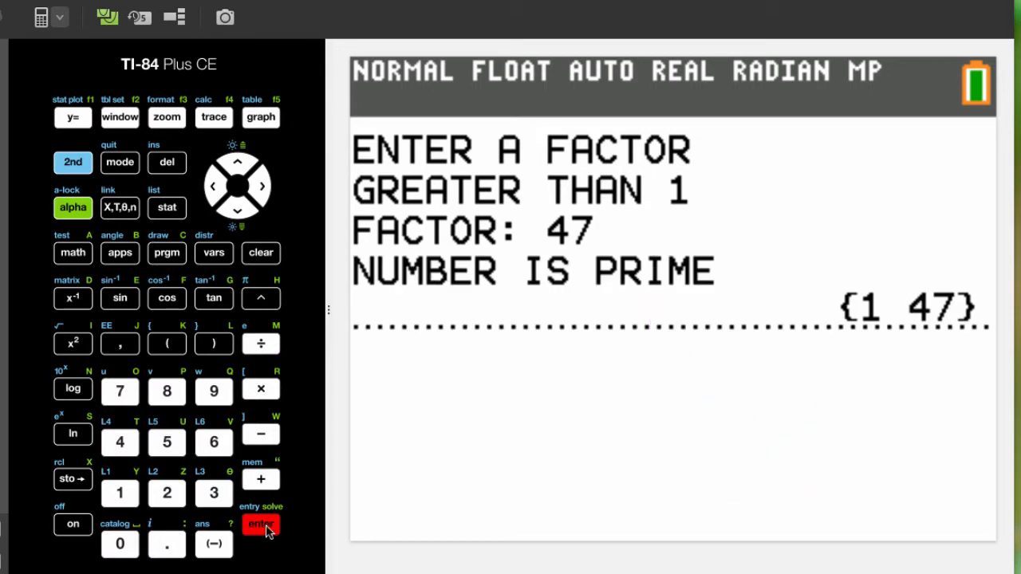
Rerun prgmFACTOR and begin keying a new value at the FACTOR: prompt
left_click(260, 524)
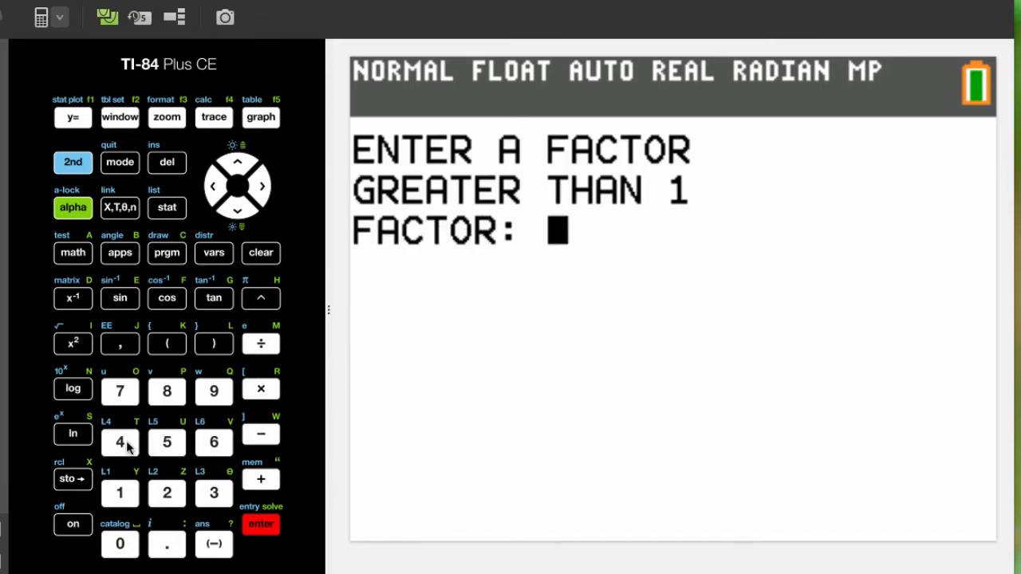
left_click(120, 542)
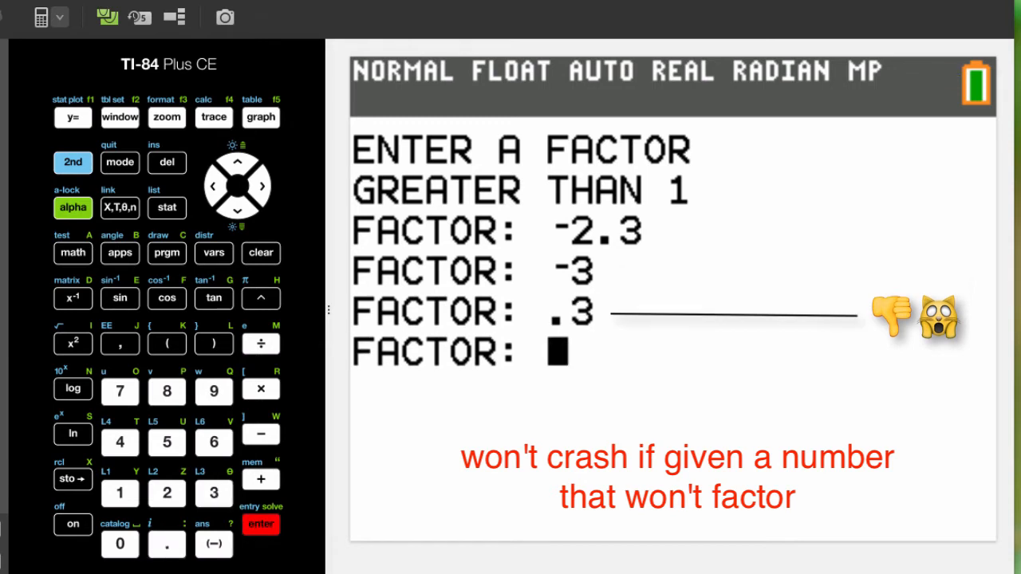
Feed FACTOR invalid inputs -2.3, -3 and .3, each rejected with a re-prompt
type("5")
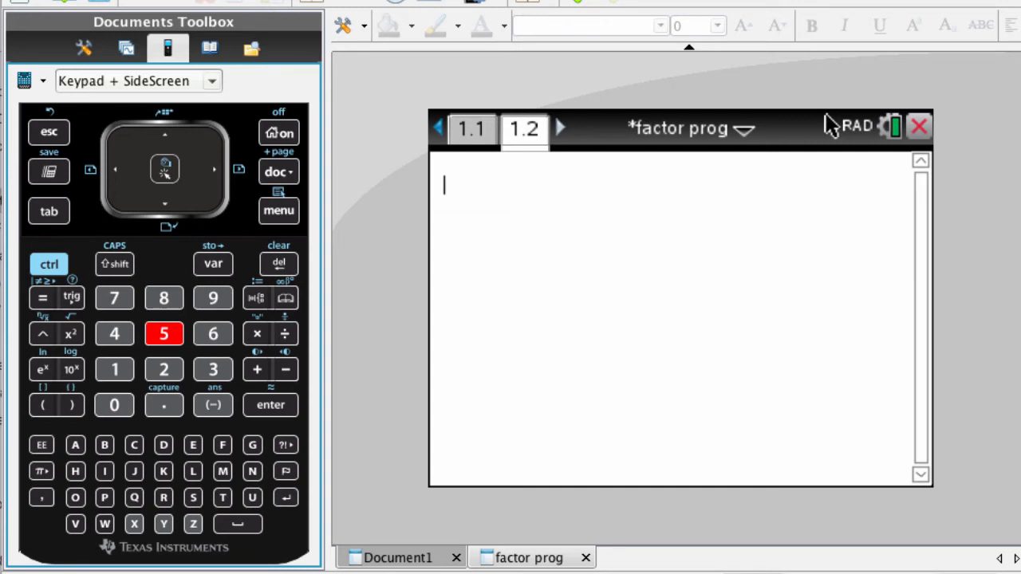
Evaluate factorsp(36), returning {1,2,3,4,6,9,12,18,36}
left_click(221, 443)
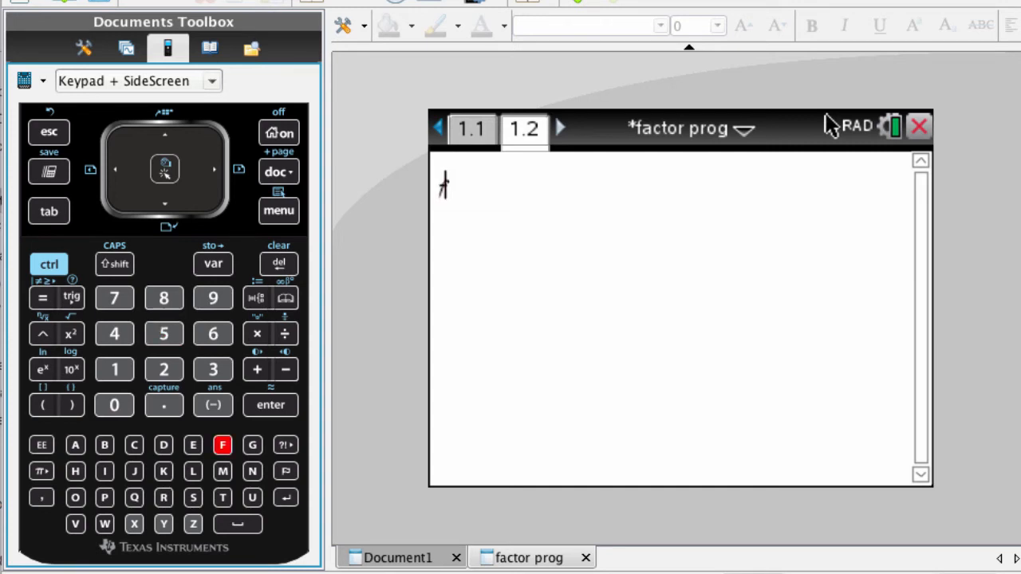
type("actorsp(36")
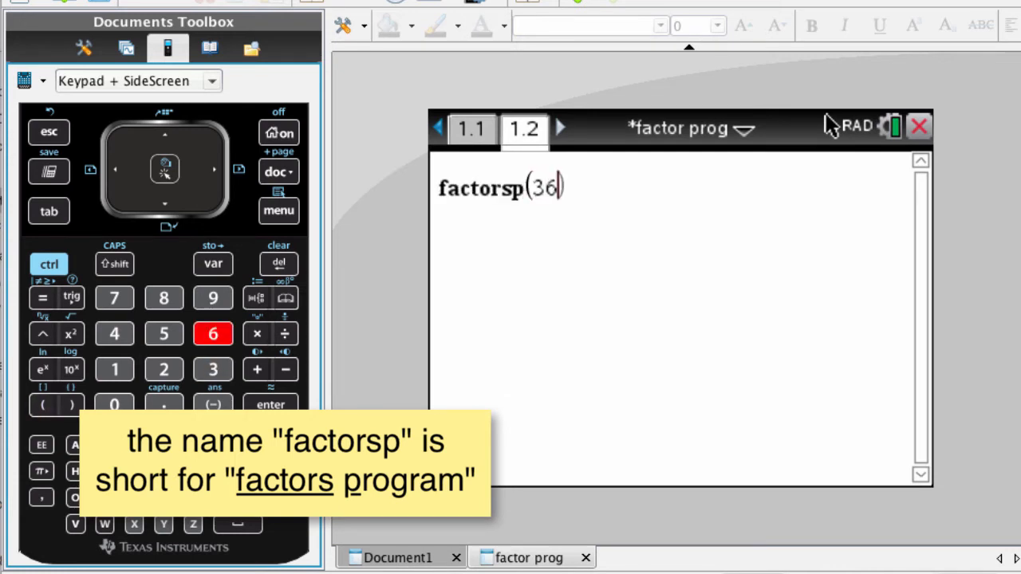
key("enter")
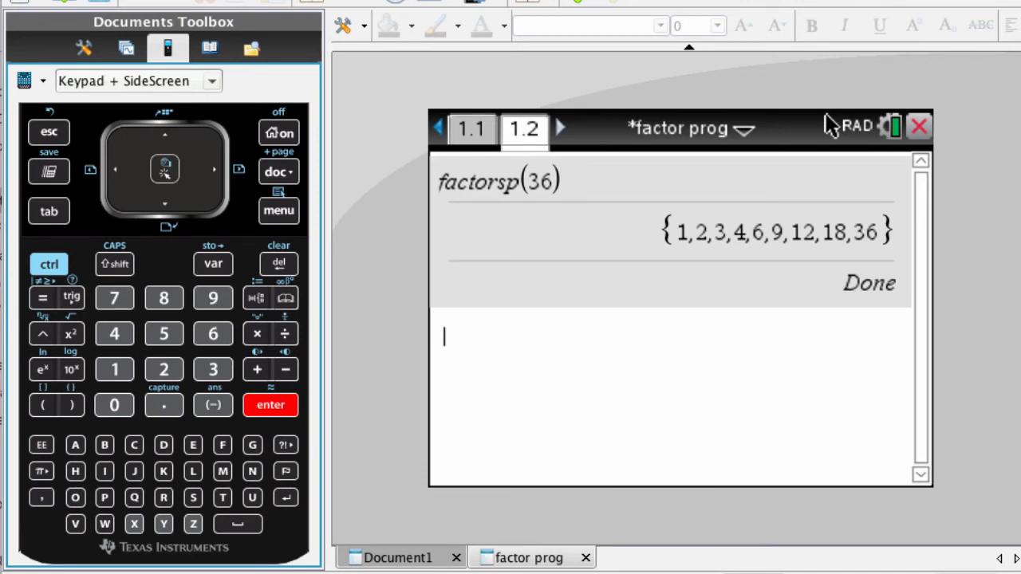
Enter factorsp( on a new line, ready for the next argument
type("fact")
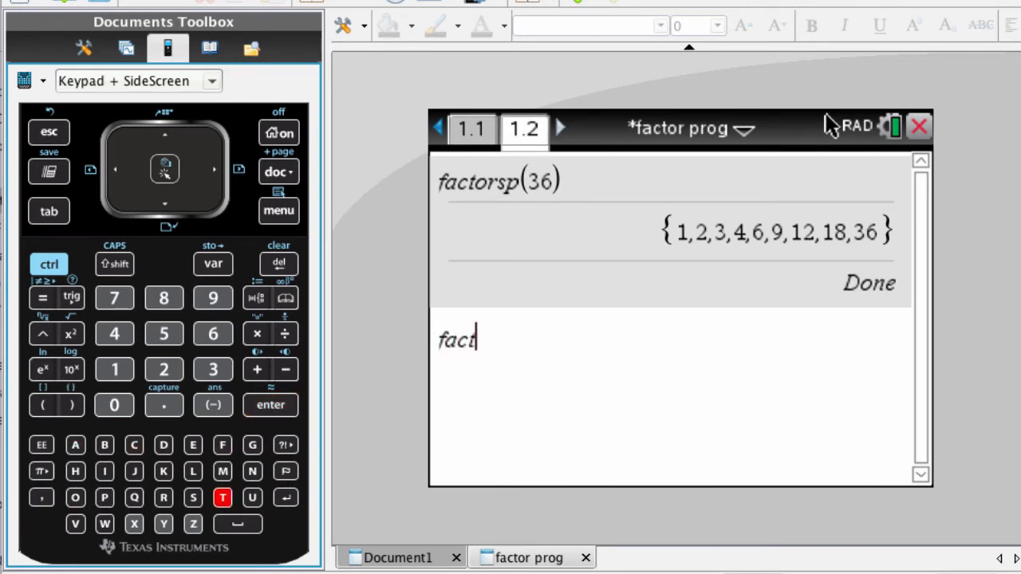
type("orsp")
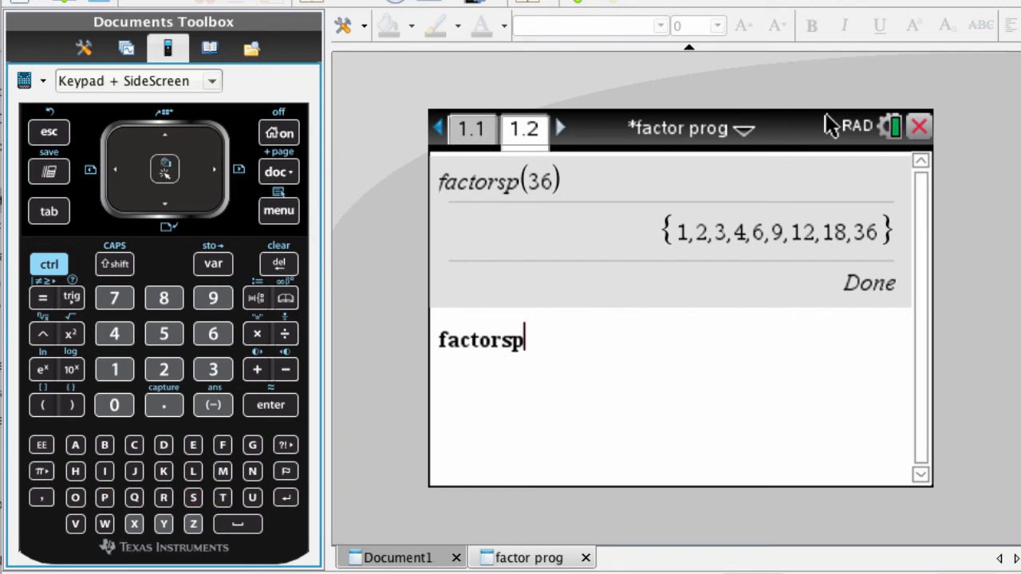
left_click(42, 405)
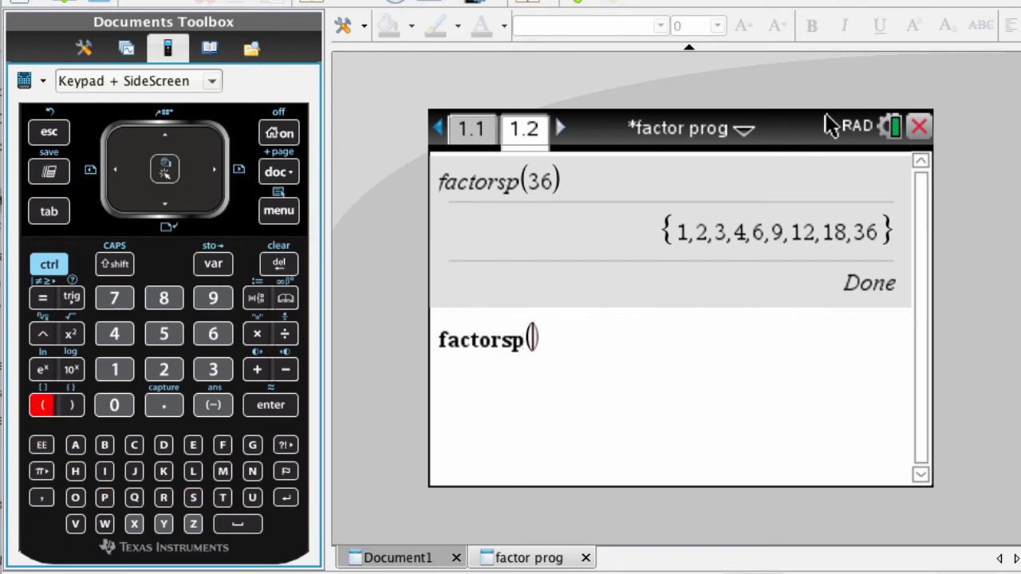